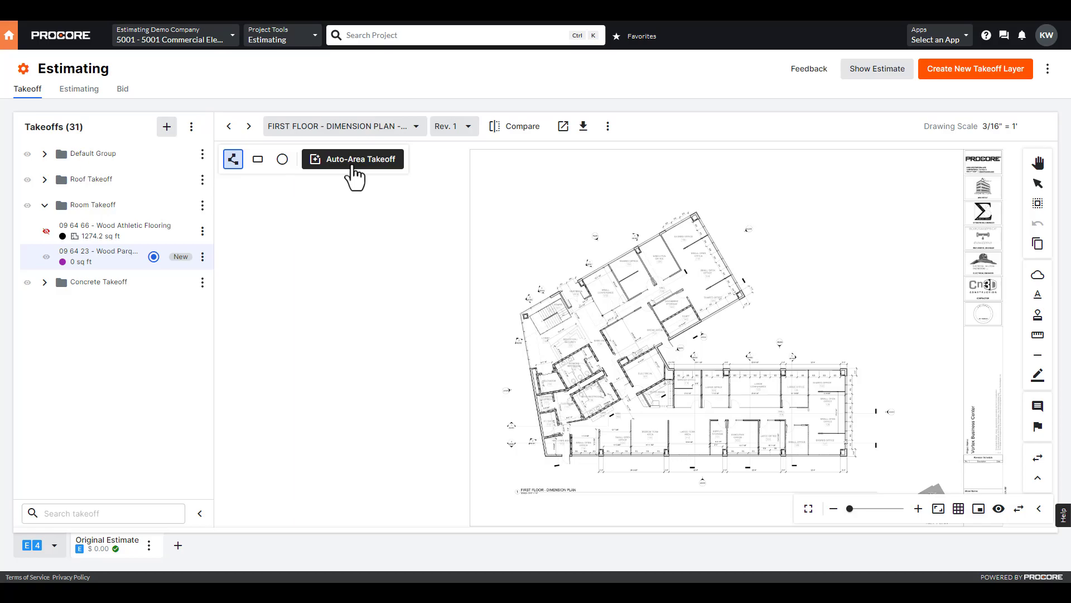
Run Auto-Area detection on the active first-floor drawing as an Architectural Floorplan.
click(352, 159)
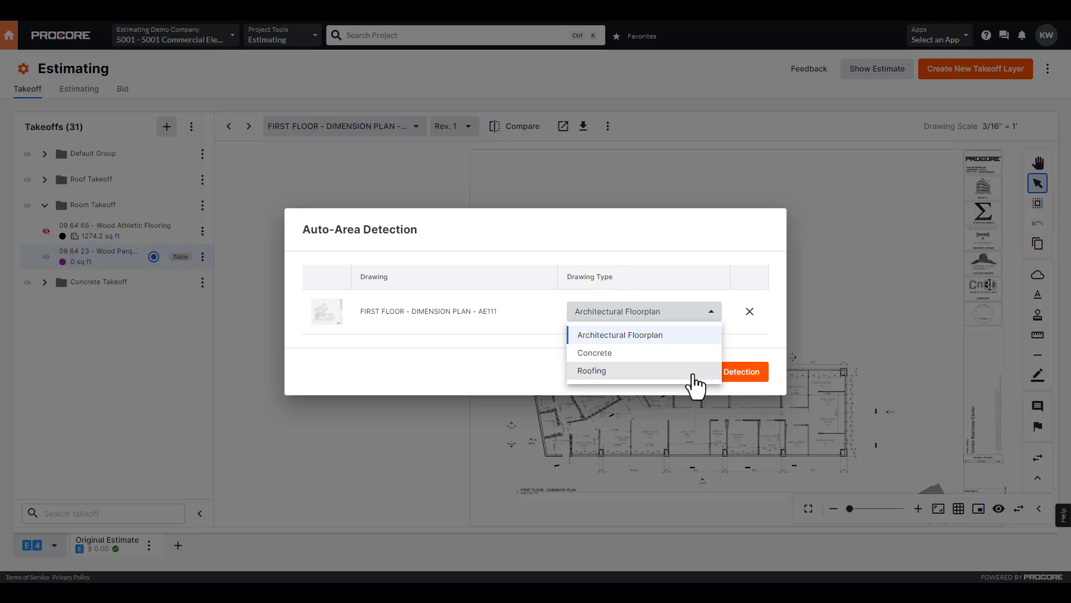
click(743, 371)
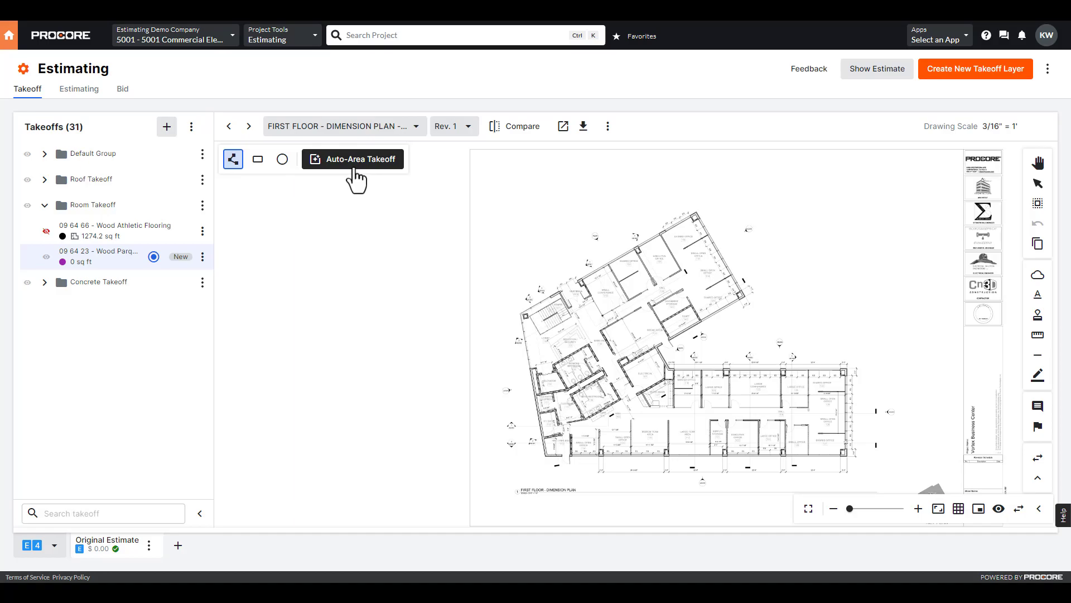
click(353, 159)
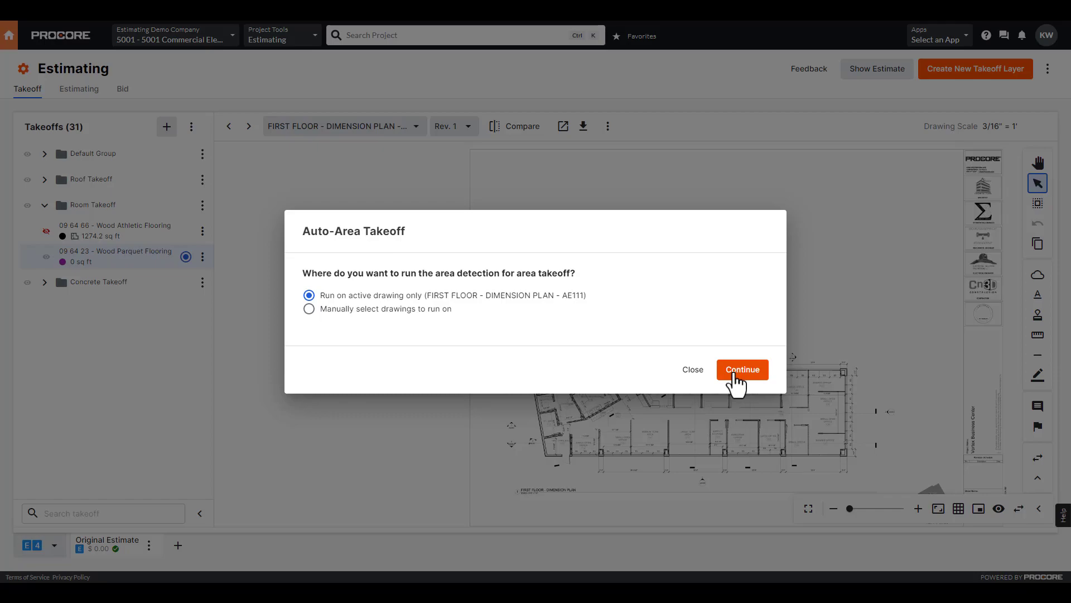
click(742, 370)
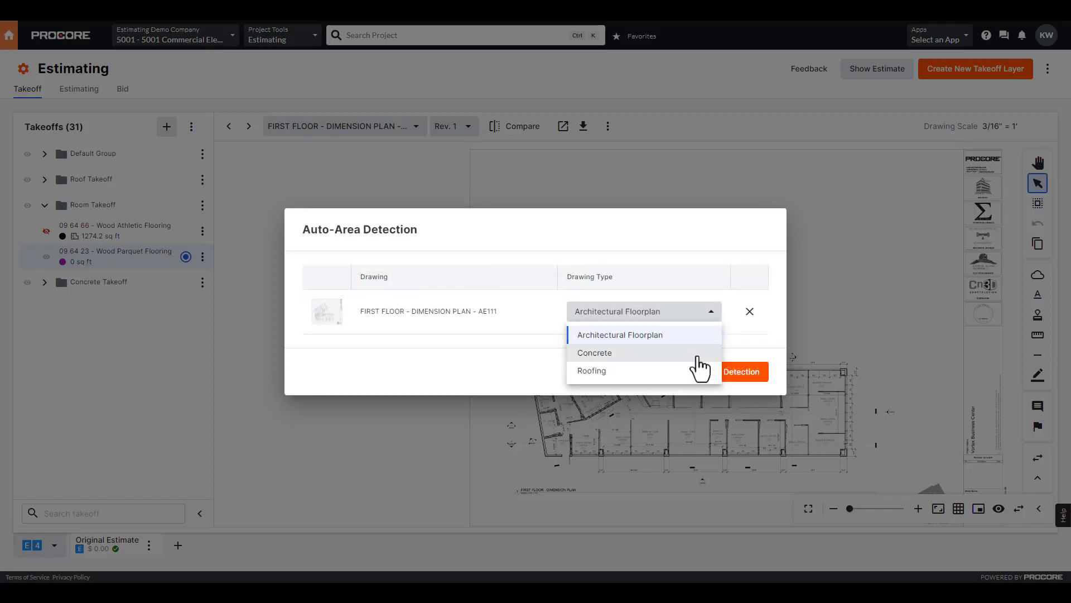
click(621, 334)
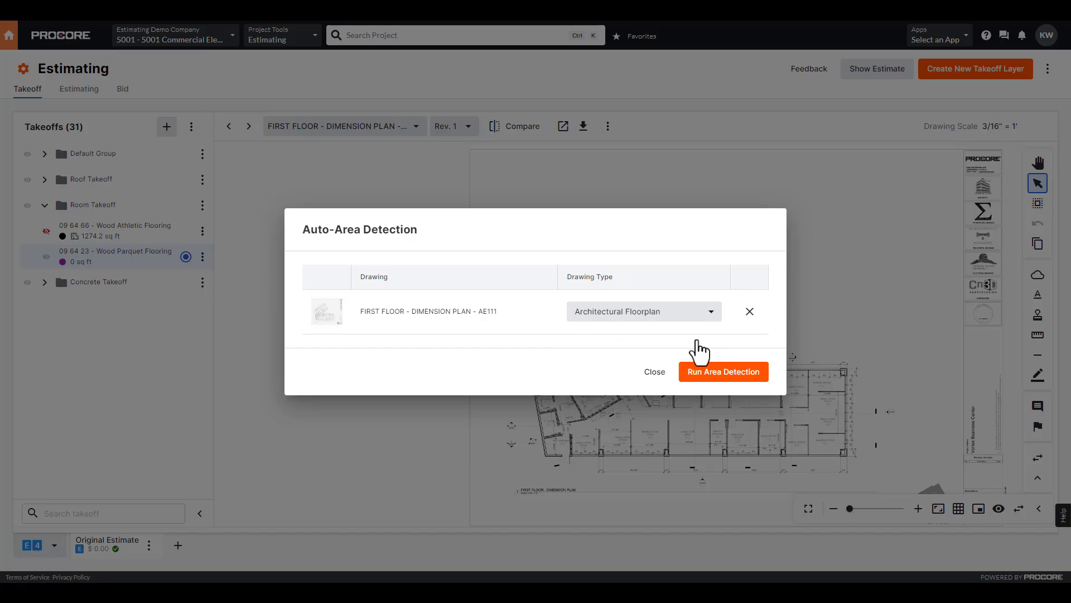
click(724, 372)
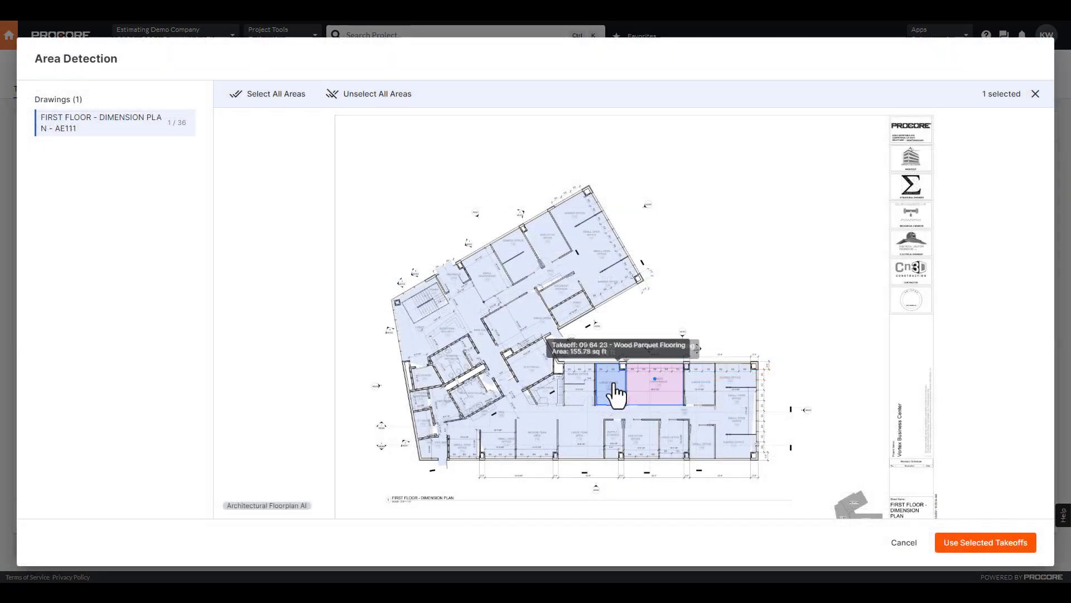
Add the upper- and lower-row offices as takeoffs, totalling 1027.66 sq ft of parquet.
click(609, 390)
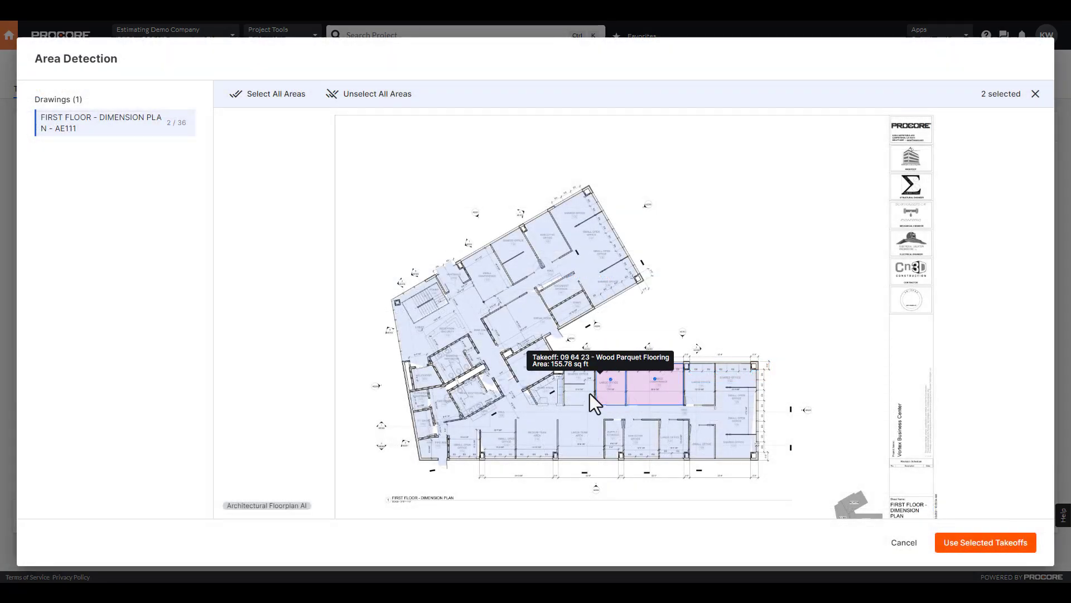
click(583, 393)
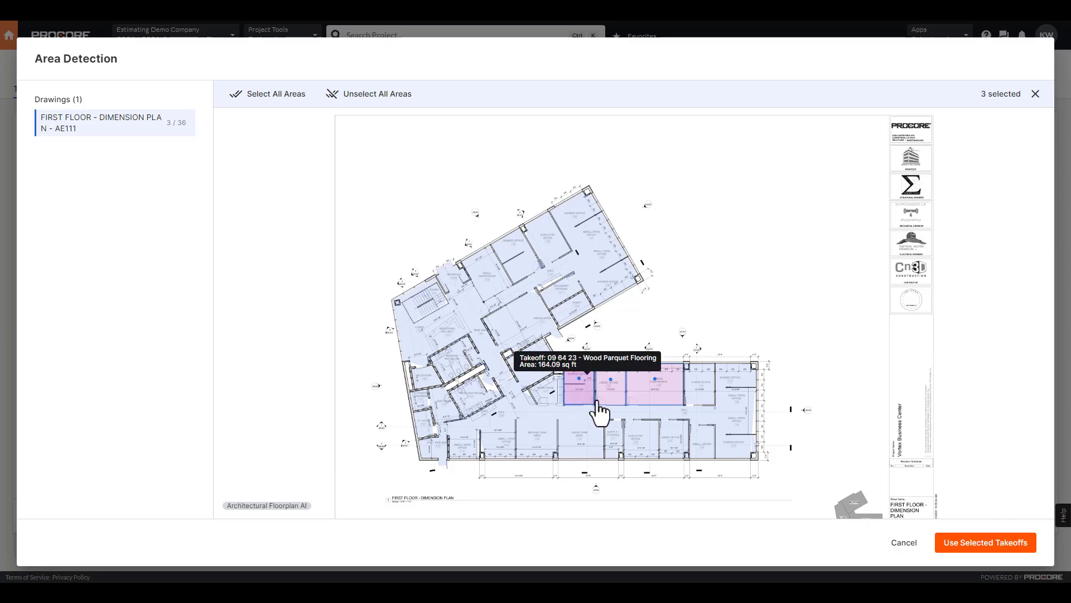
click(637, 445)
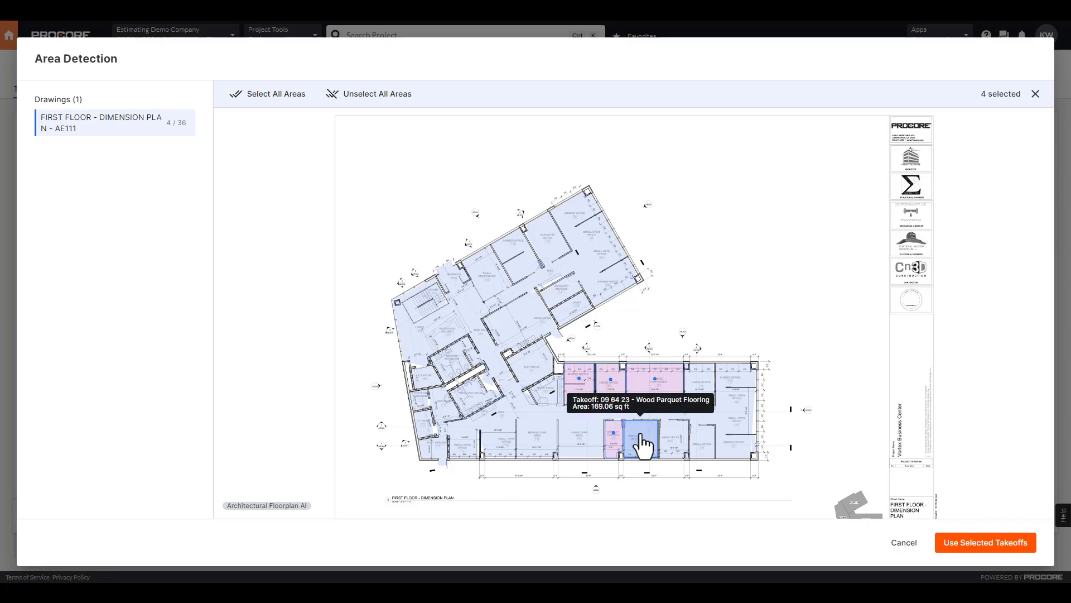
click(671, 435)
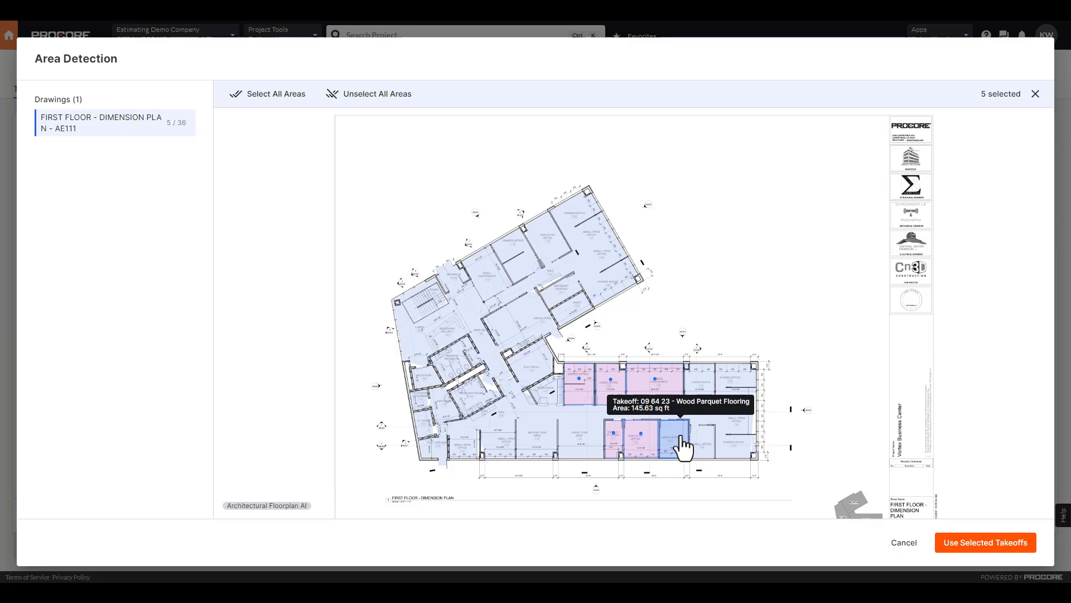
click(674, 440)
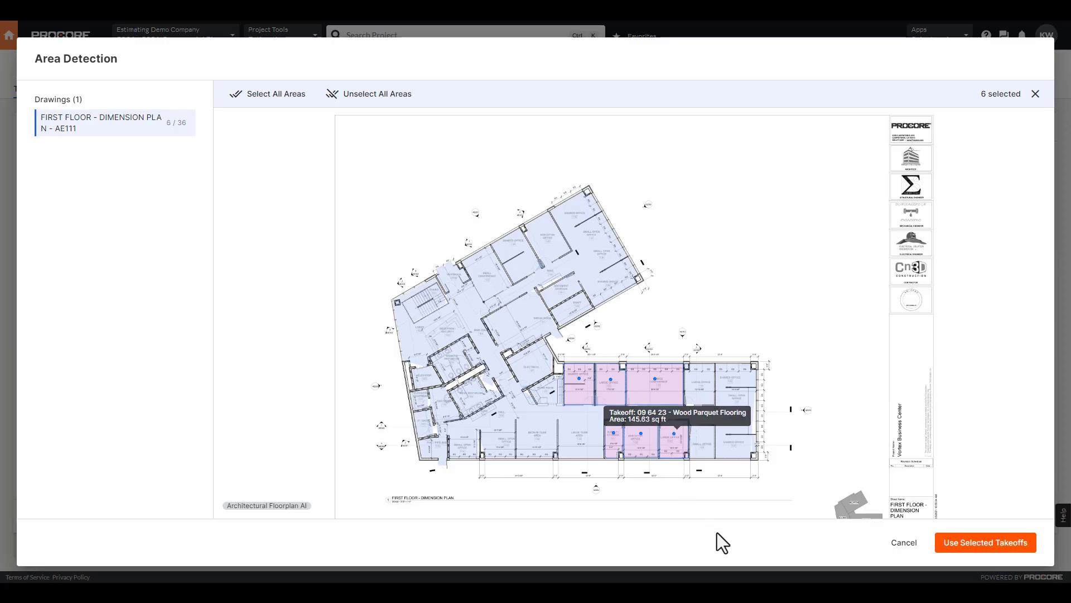
mouse_move(951, 548)
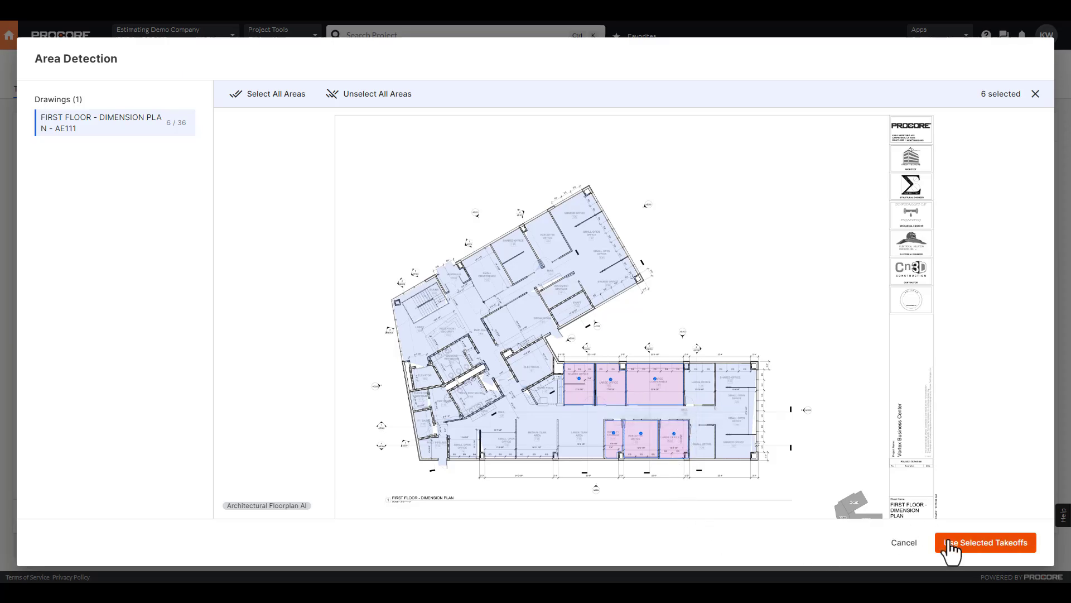
click(985, 542)
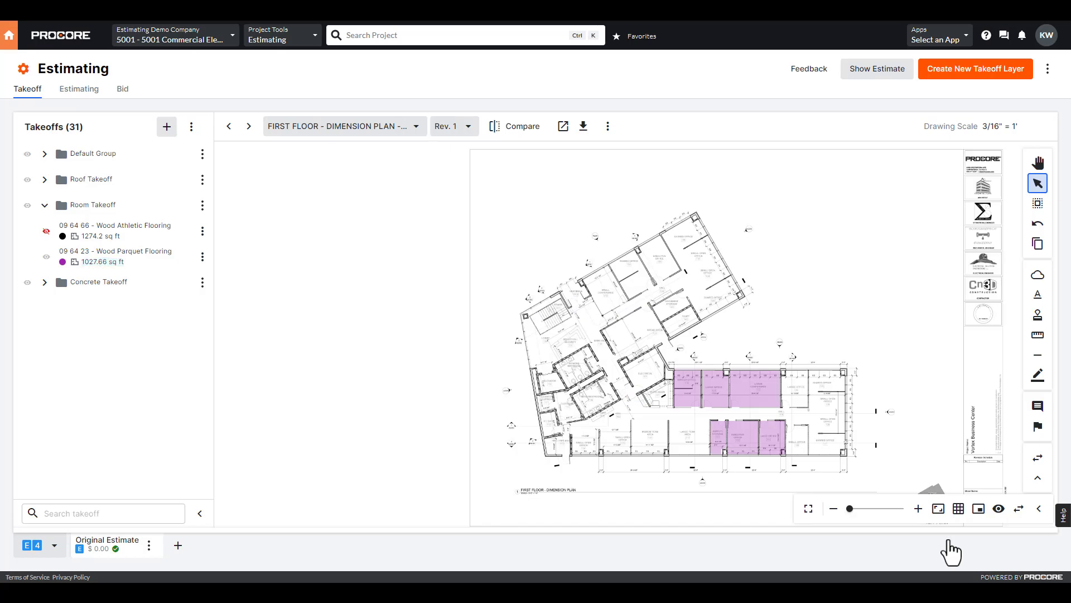
View the estimate showing Wood Parquet Flooring at 1,027.66 sq ft under Room Takeoff.
click(79, 89)
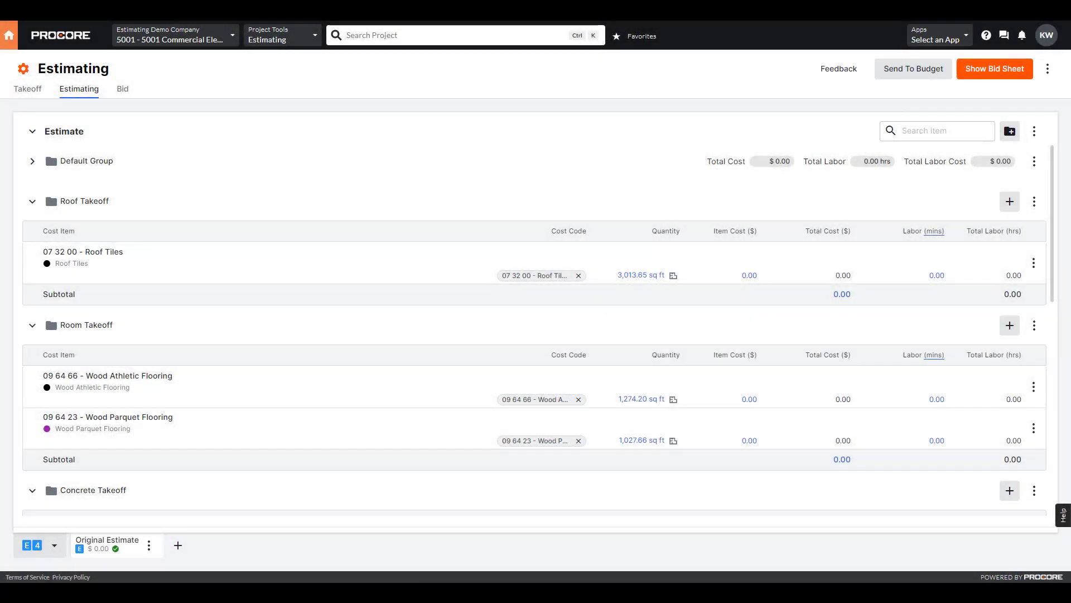
mouse_move(886, 87)
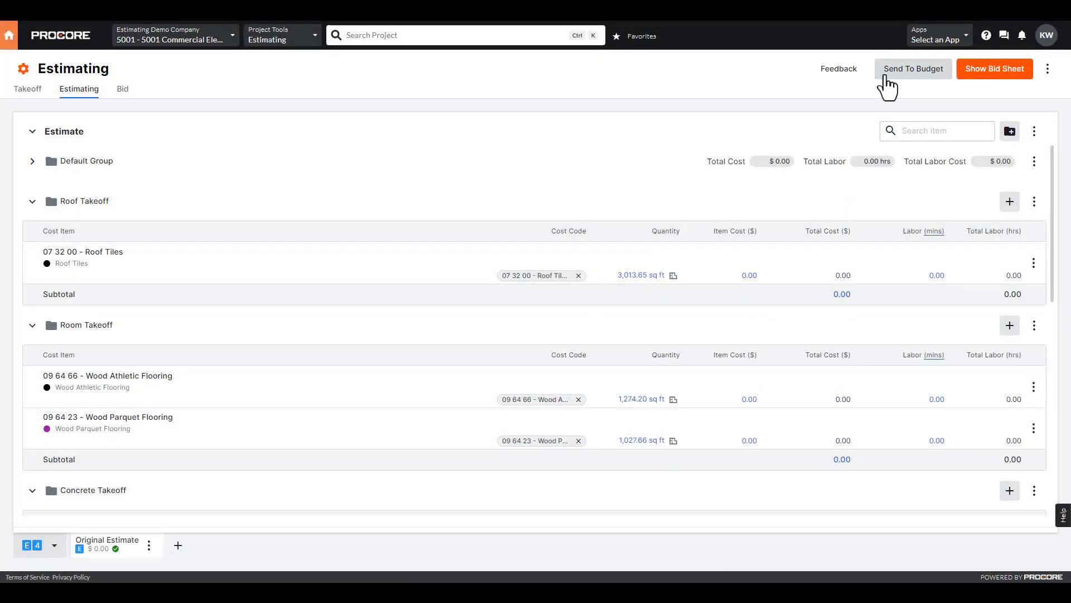
Open Send To Budget for the Original Estimate from the Estimating page.
click(914, 69)
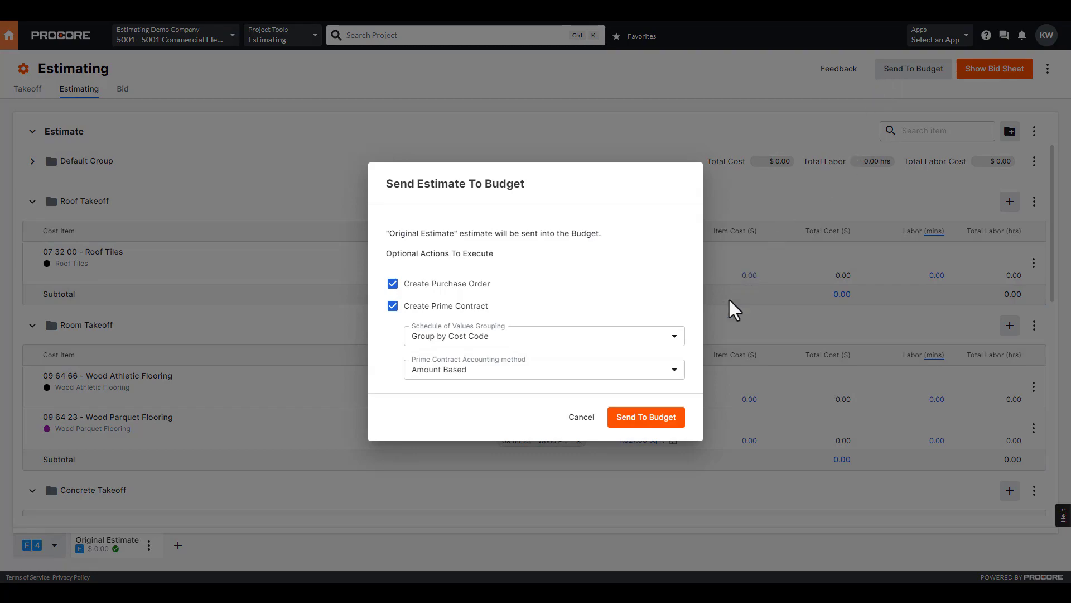